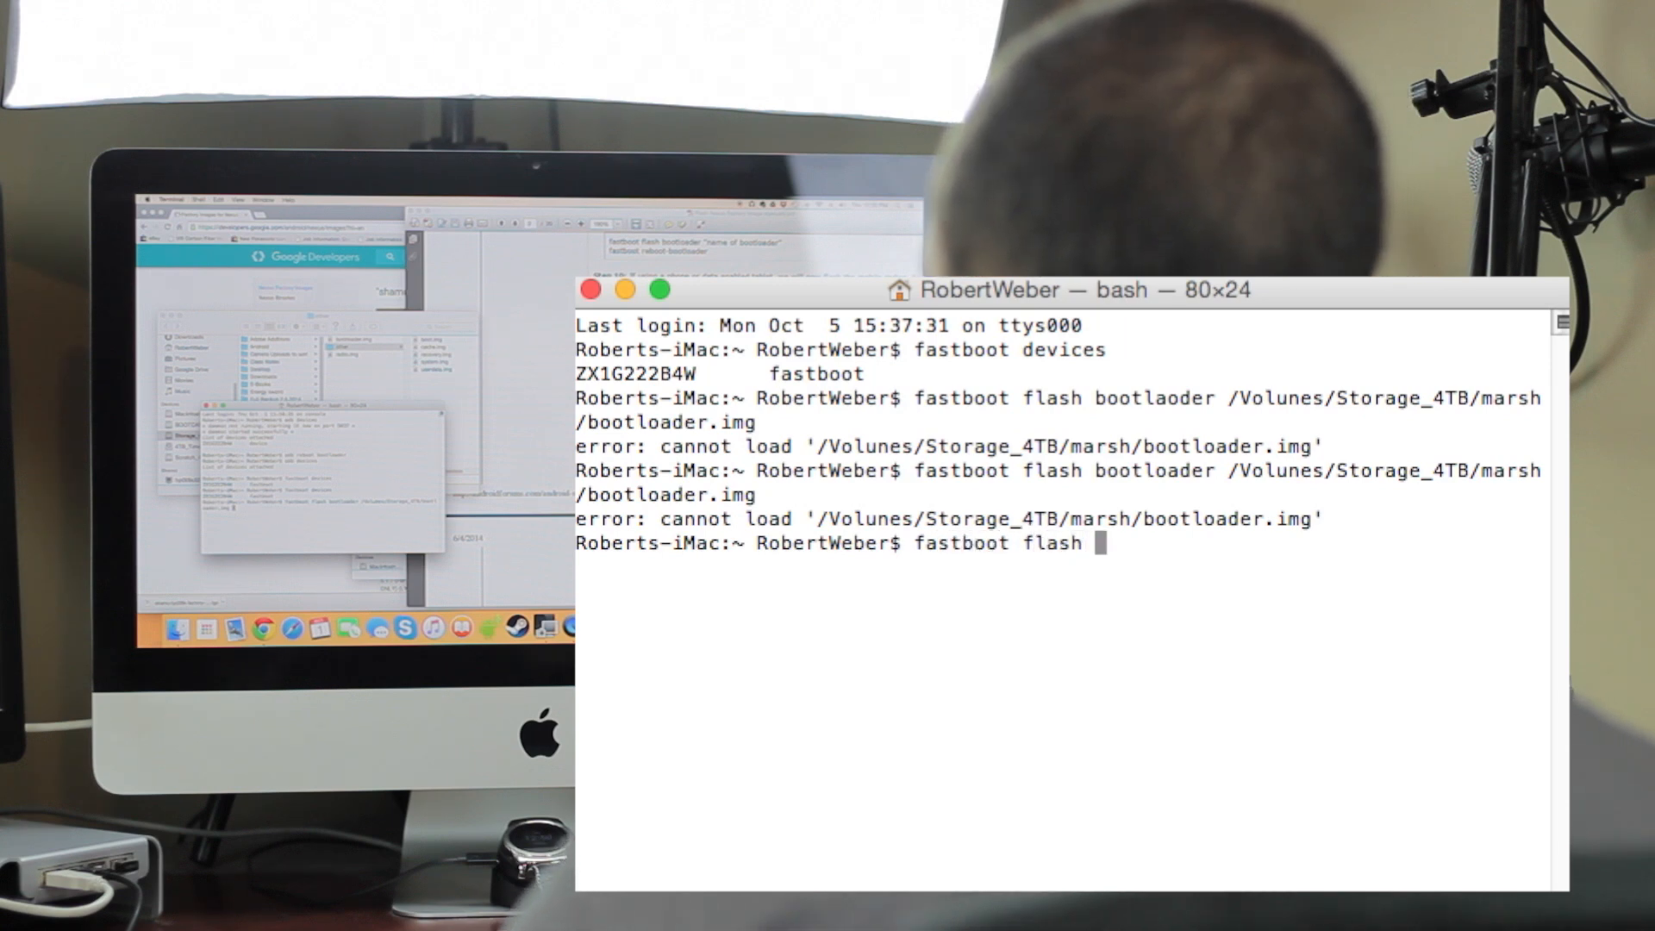
Step: Flash /Volumes/Storage_4TB/marsh/bootloader.img to the phone's bootloader partition with fastboot
text(bootloader)
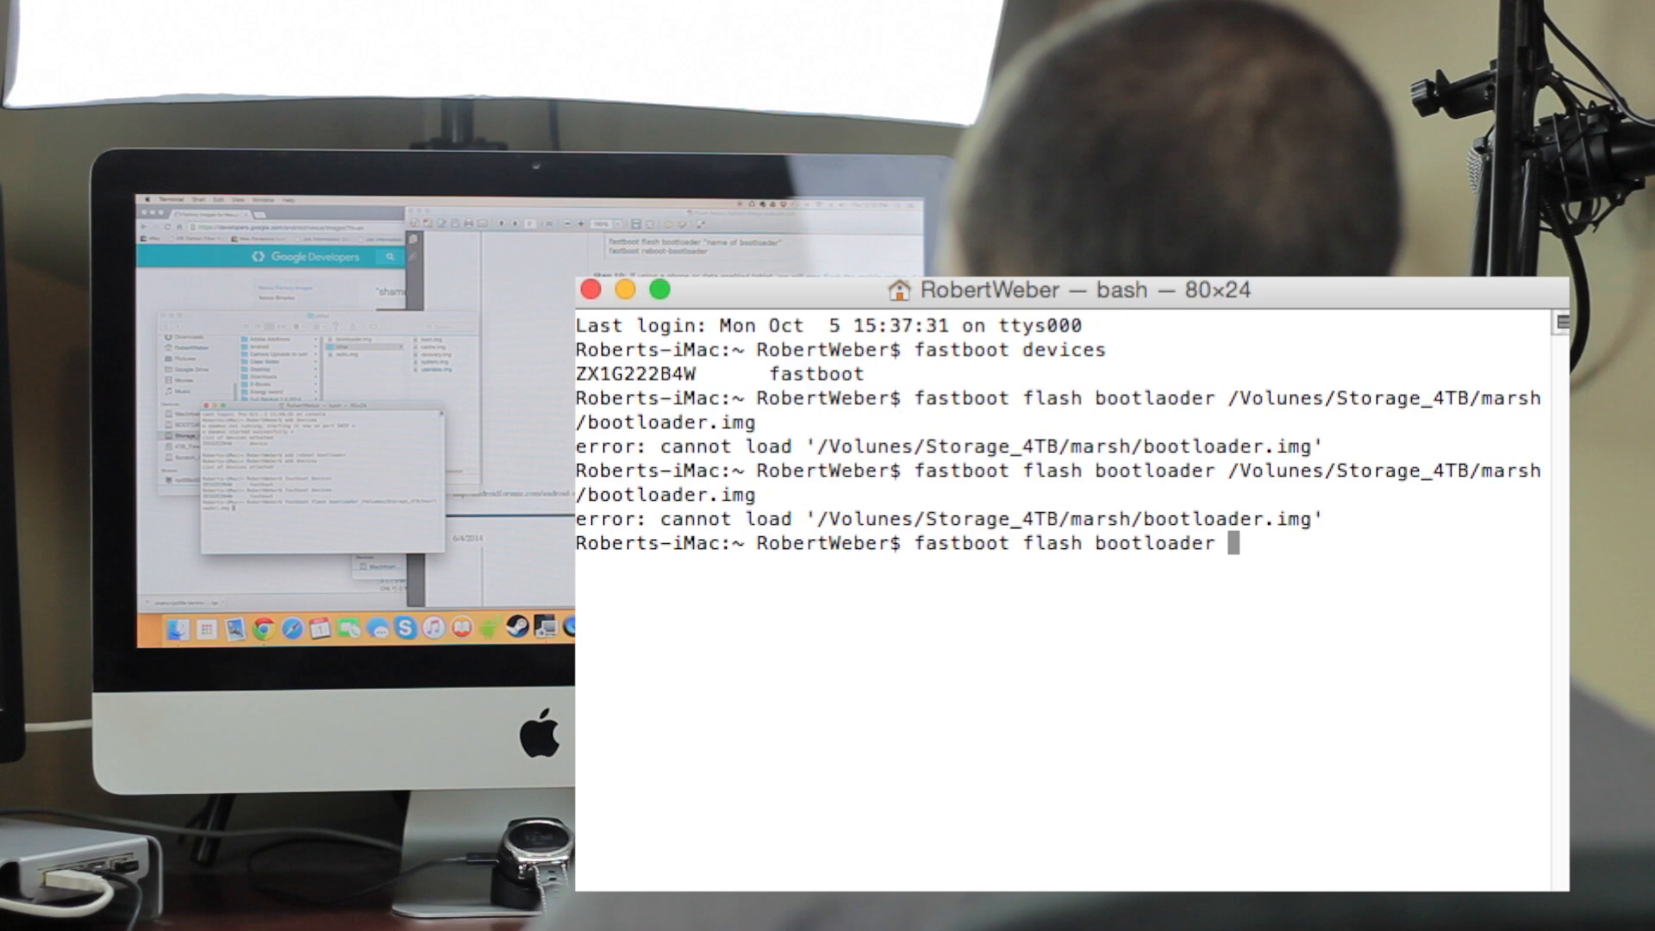
text(/Vo)
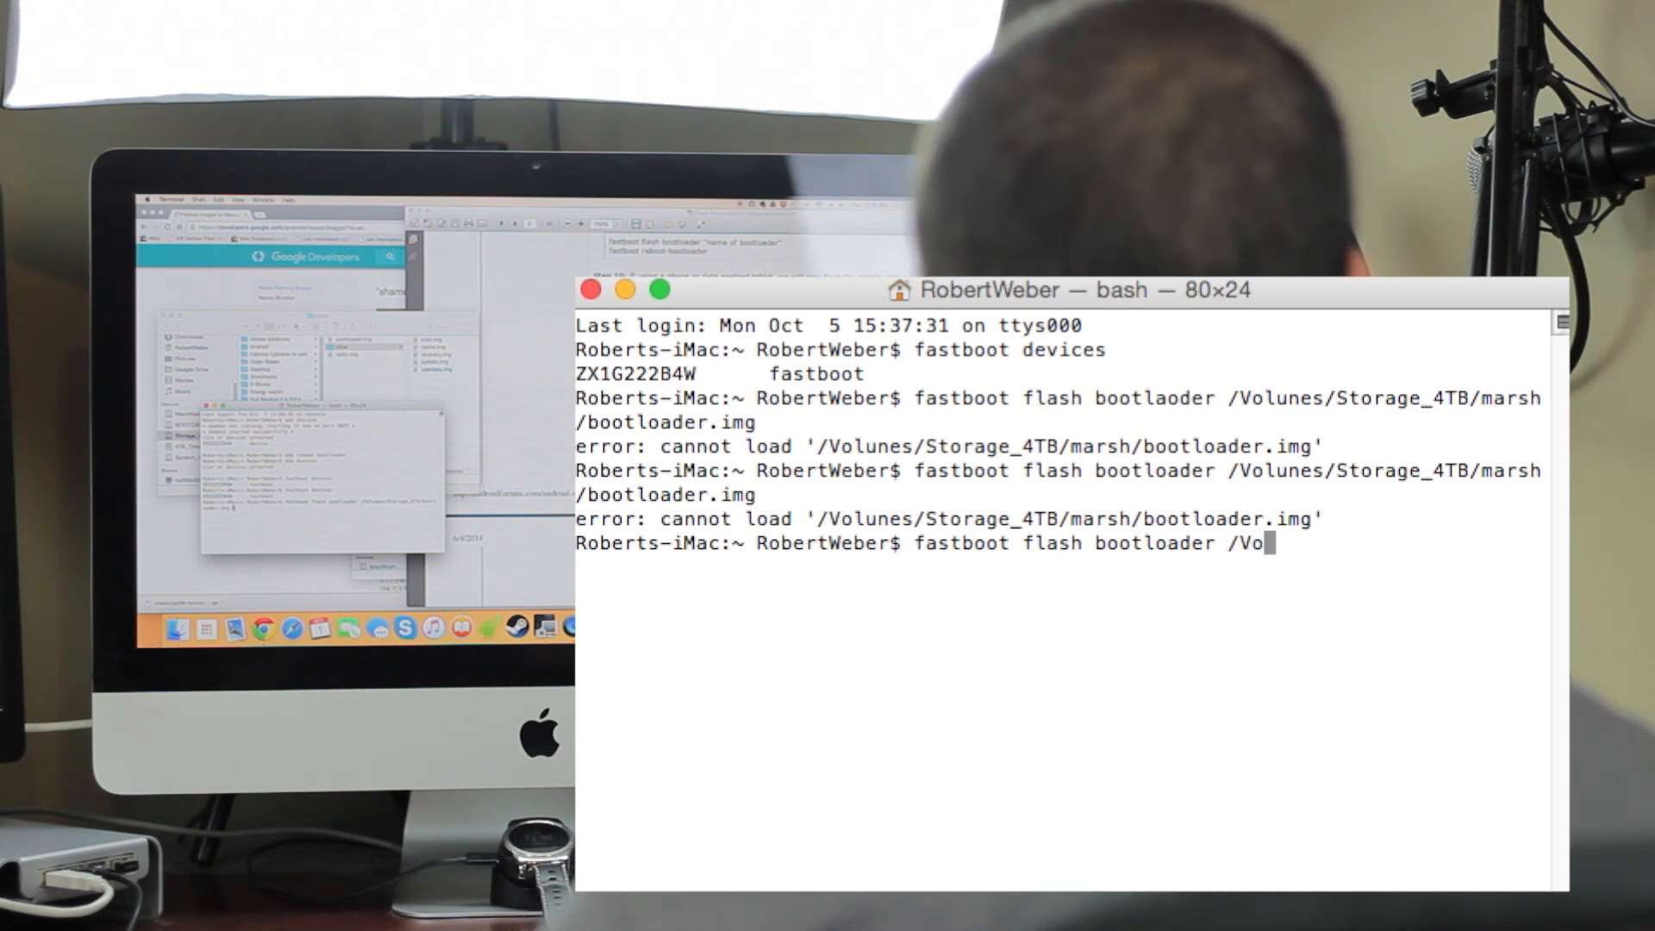
text(lumes/Stoa)
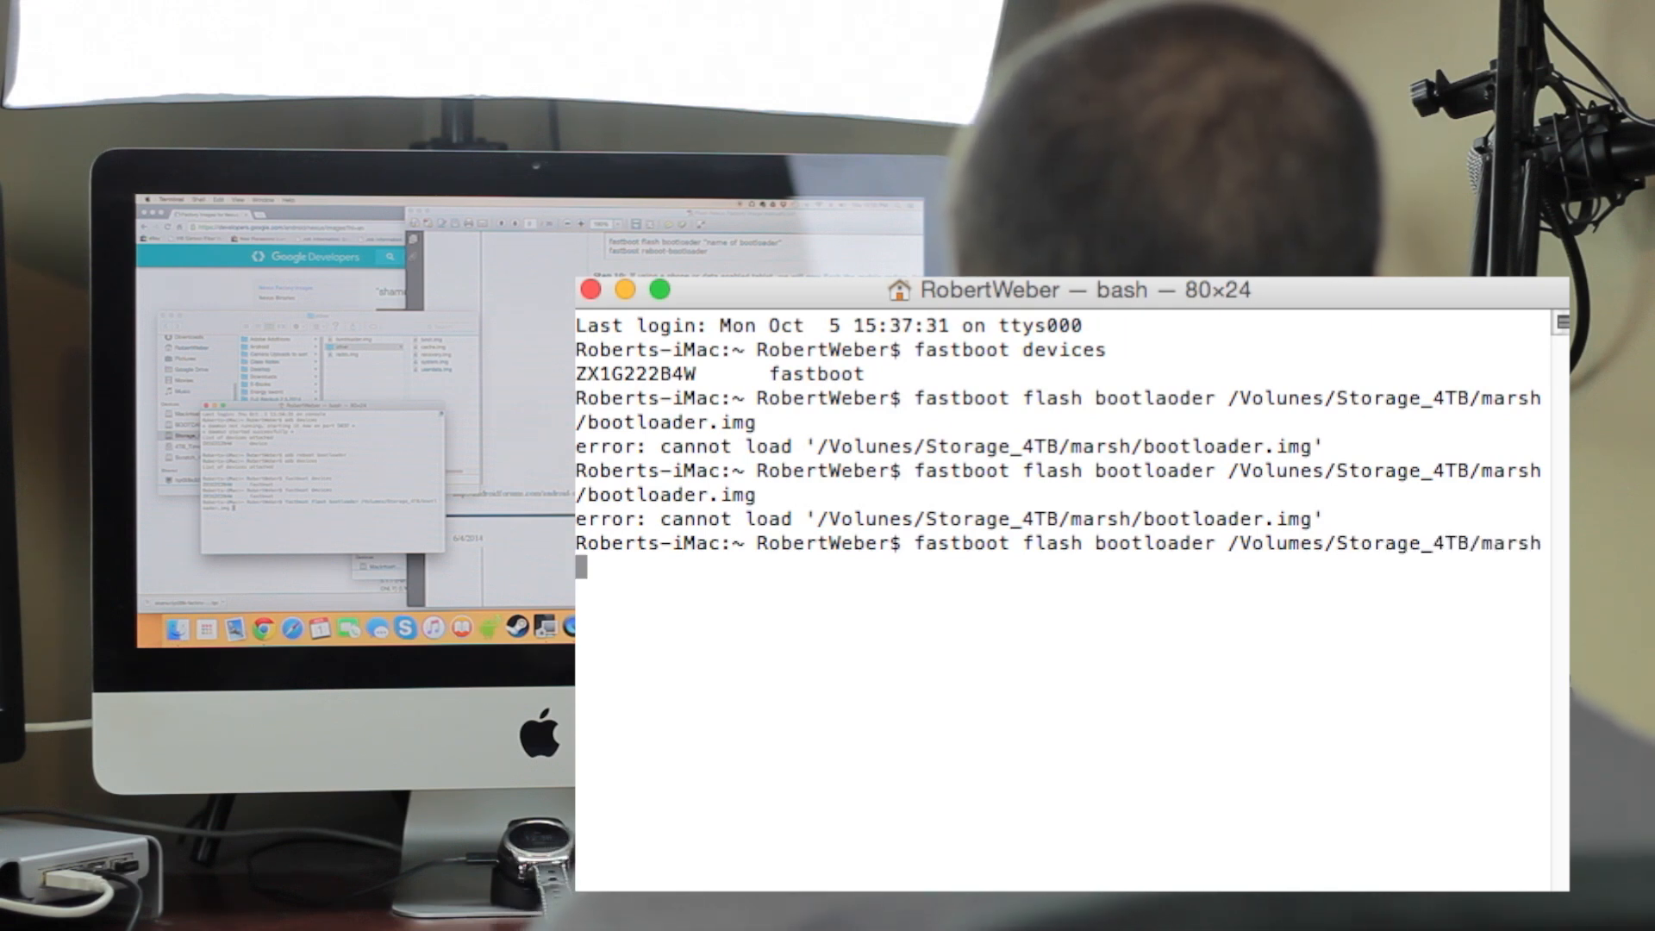
text(/boo)
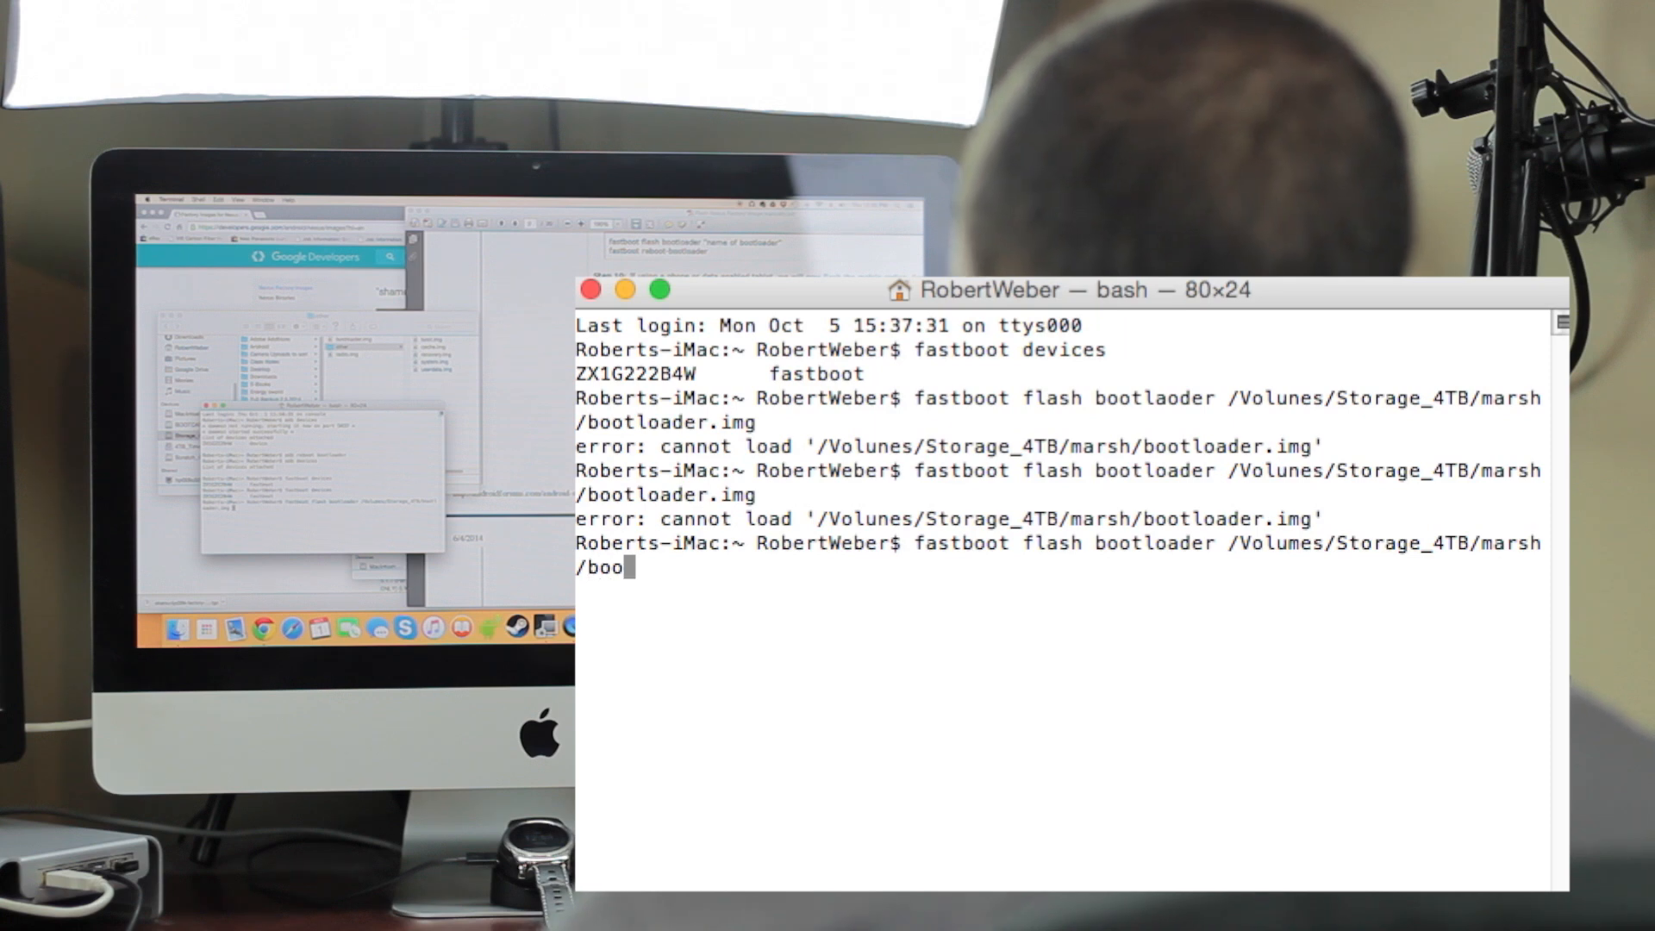
text(tloader.img)
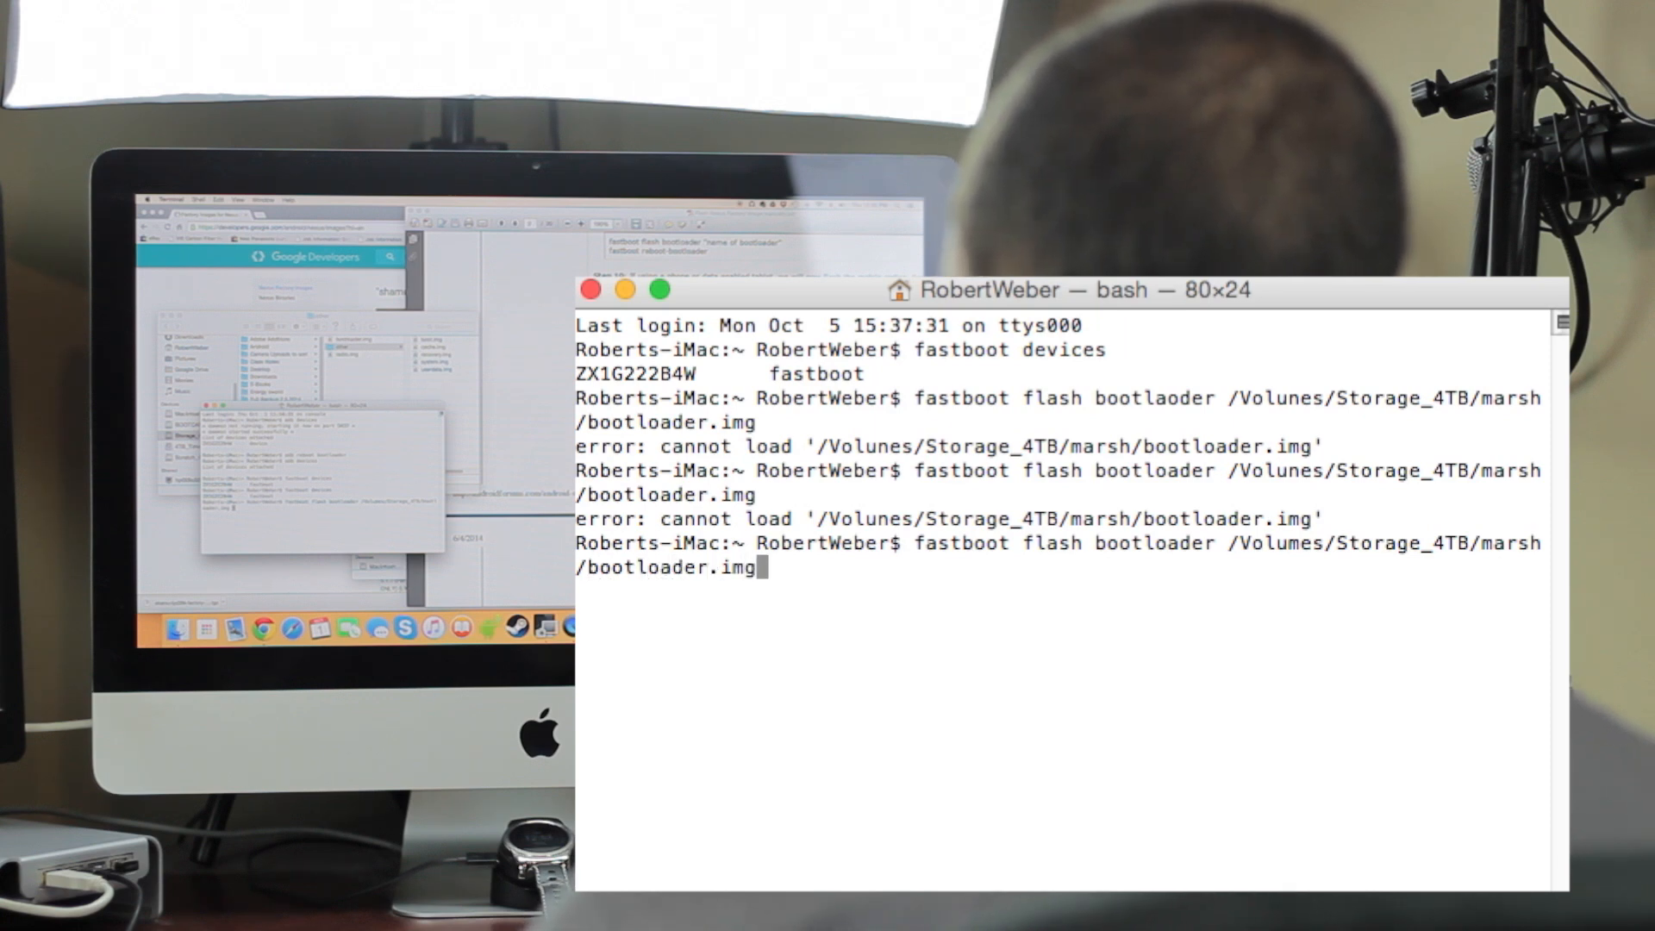
key(Return)
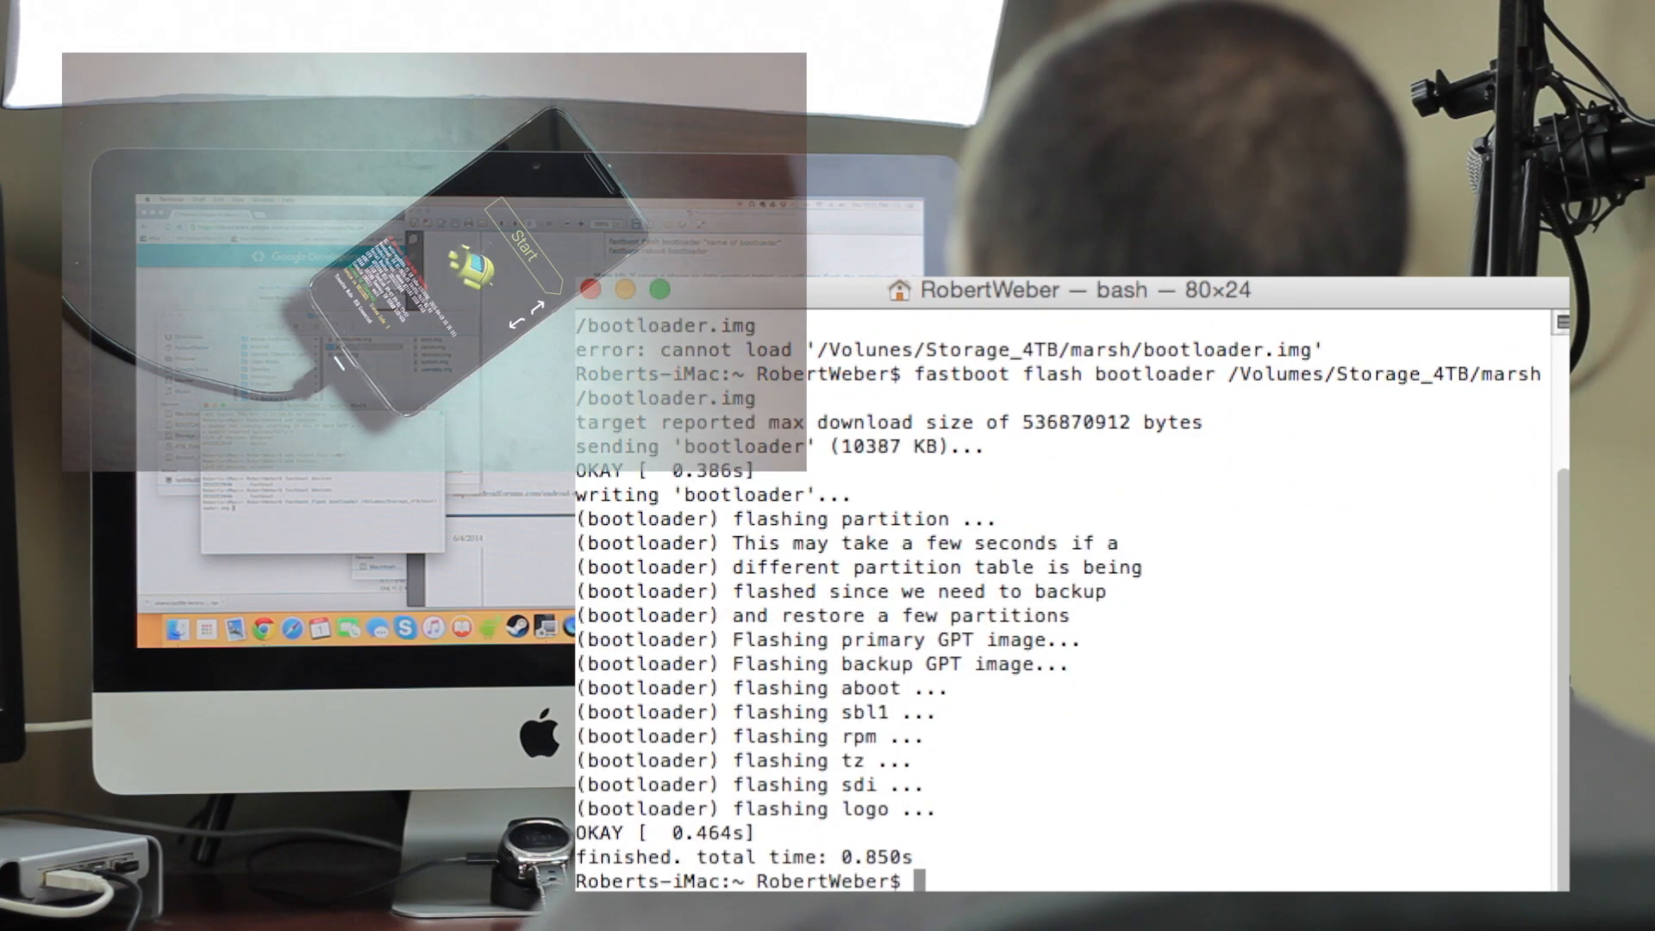
Step: Reboot into the bootloader, flash marsh/radio.img, then reboot into the bootloader again
text(fastboot reboot-bootloader)
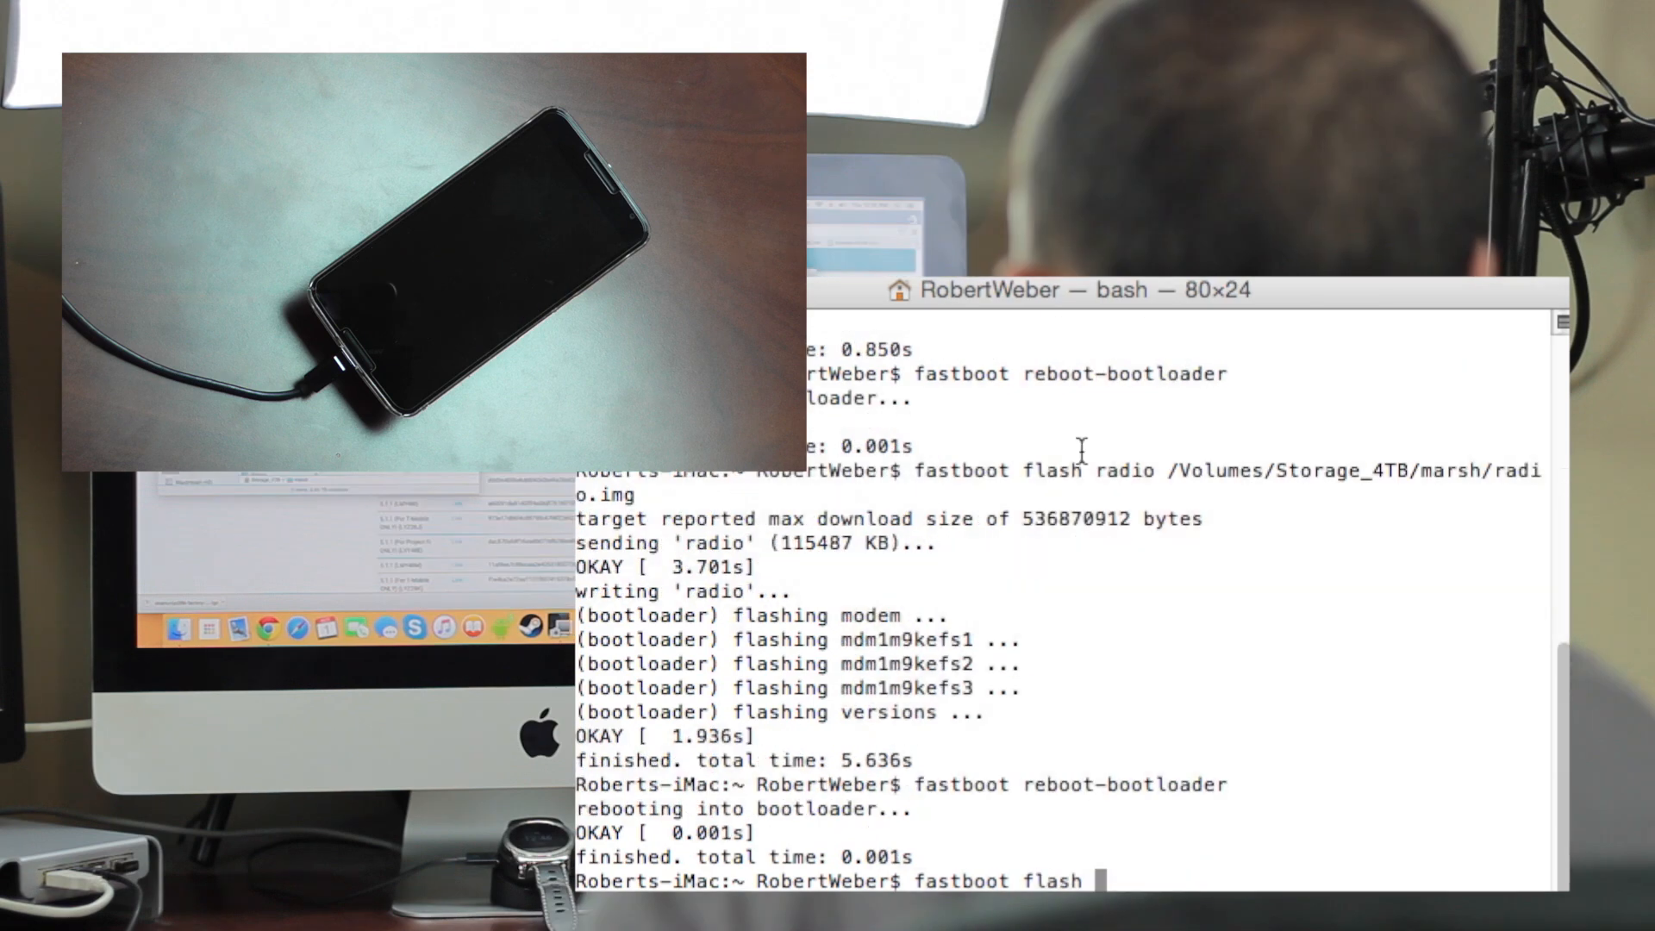
Step: Flash marsh/other/boot.img and marsh/other/cache.img, rebooting into the bootloader after each
text(boot)
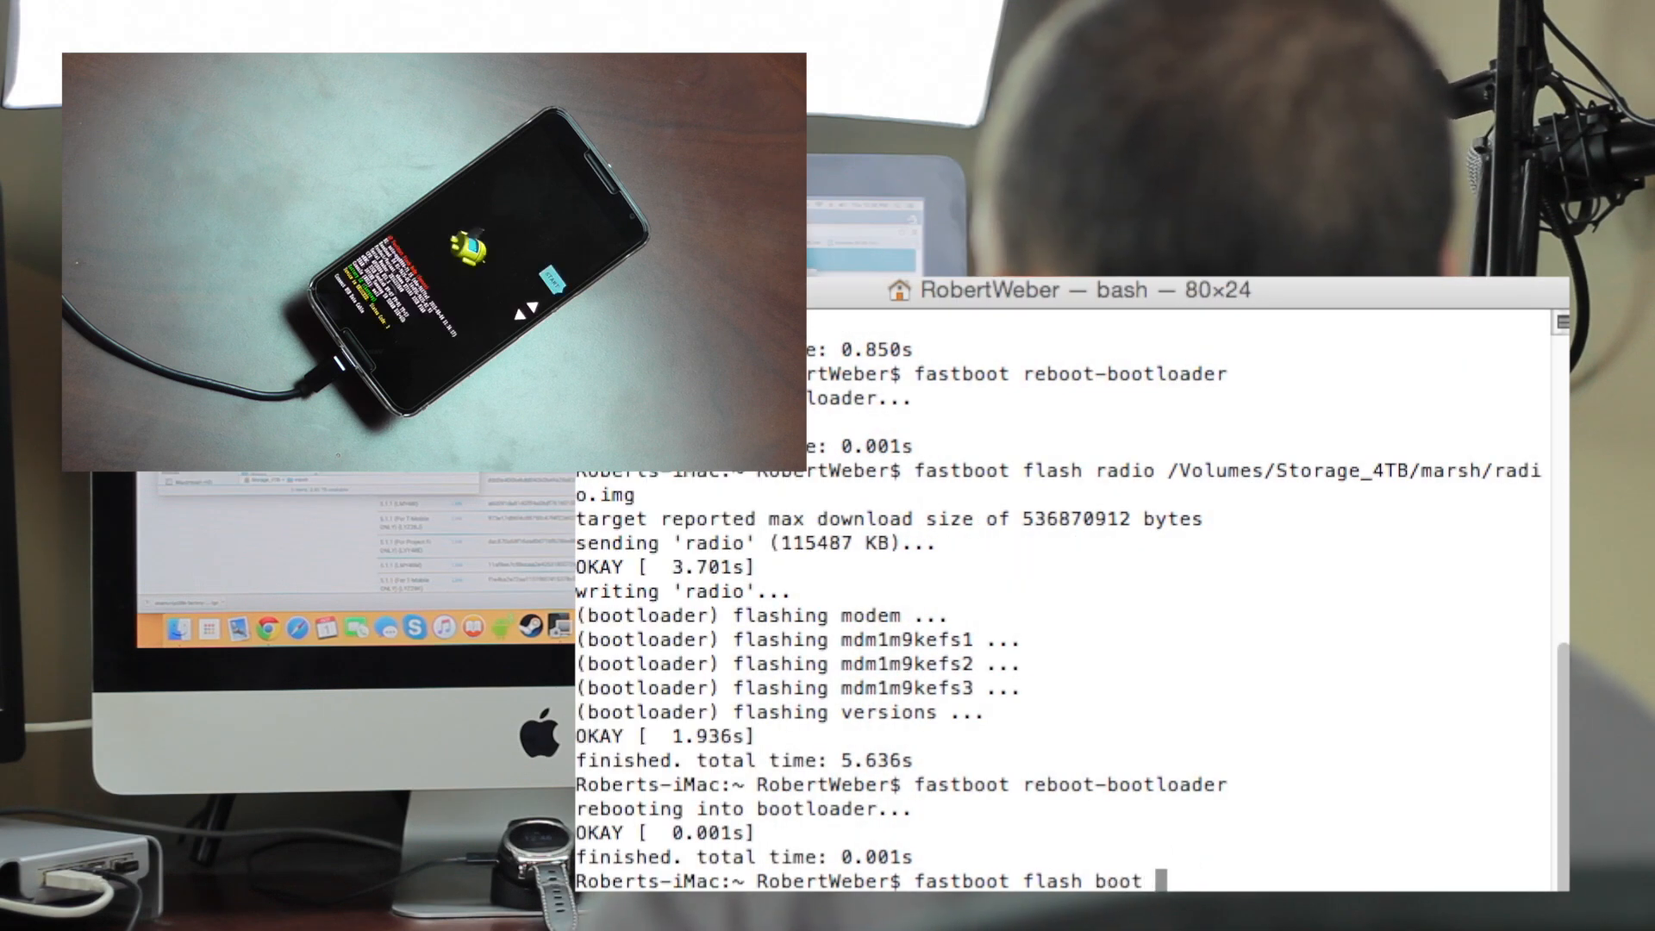
text(/Volumes/Storage_4TB/marsh/other/boot.img)
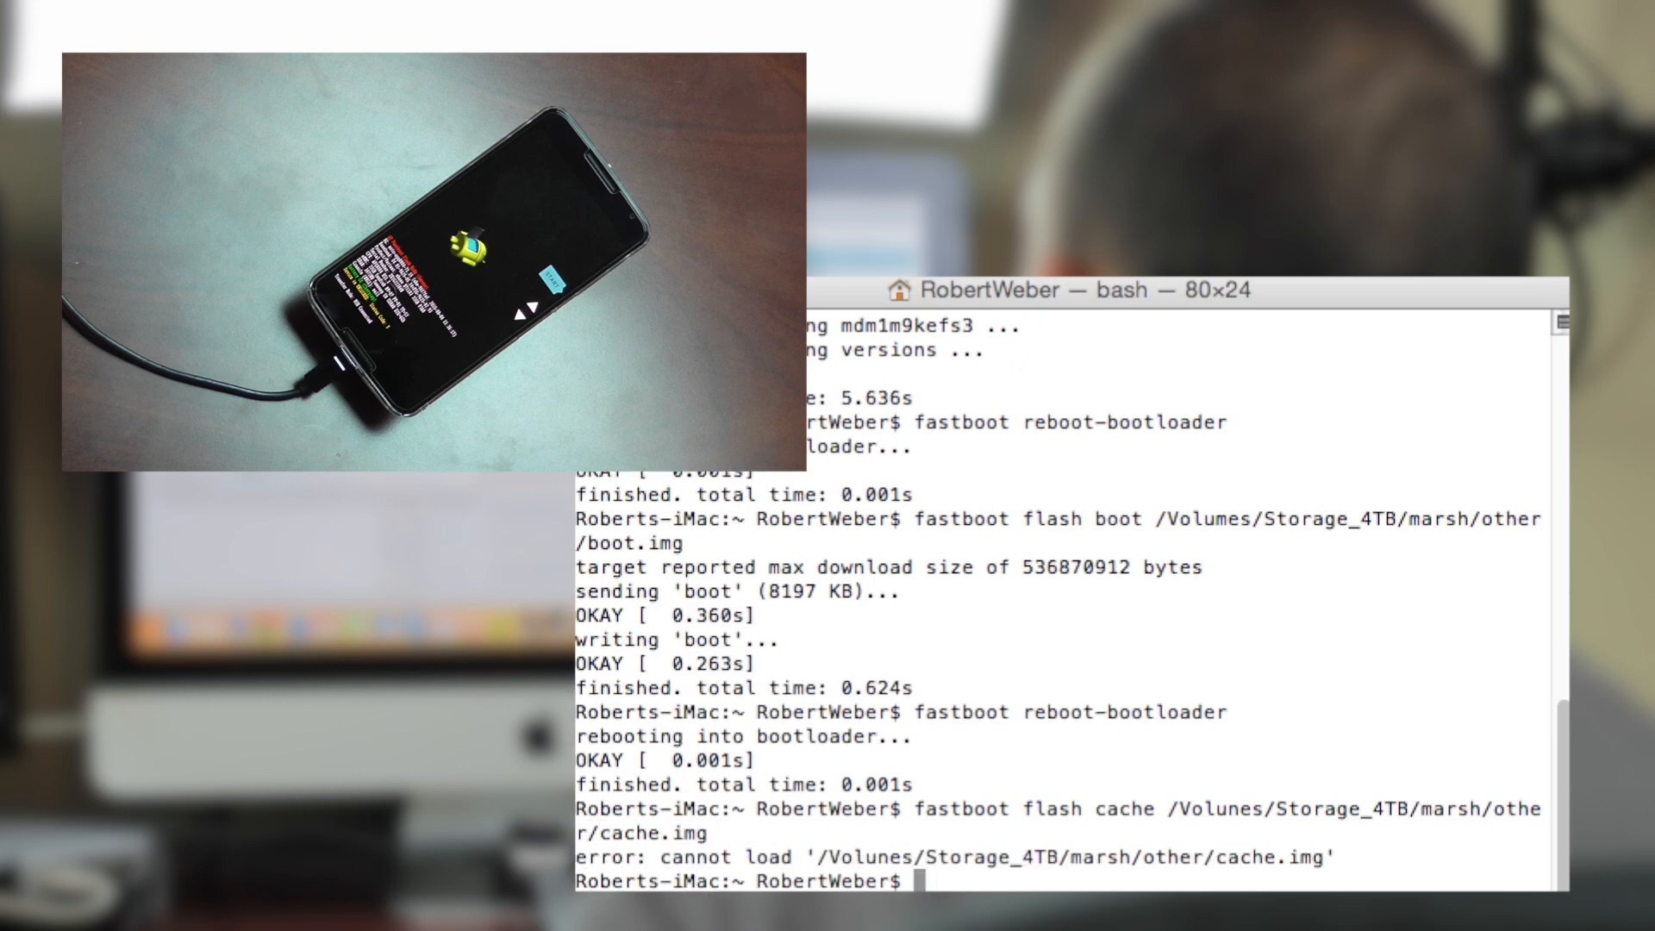
text(fastboot flash cache /Volunes/Storage_4TB/marsh/other/cache.img)
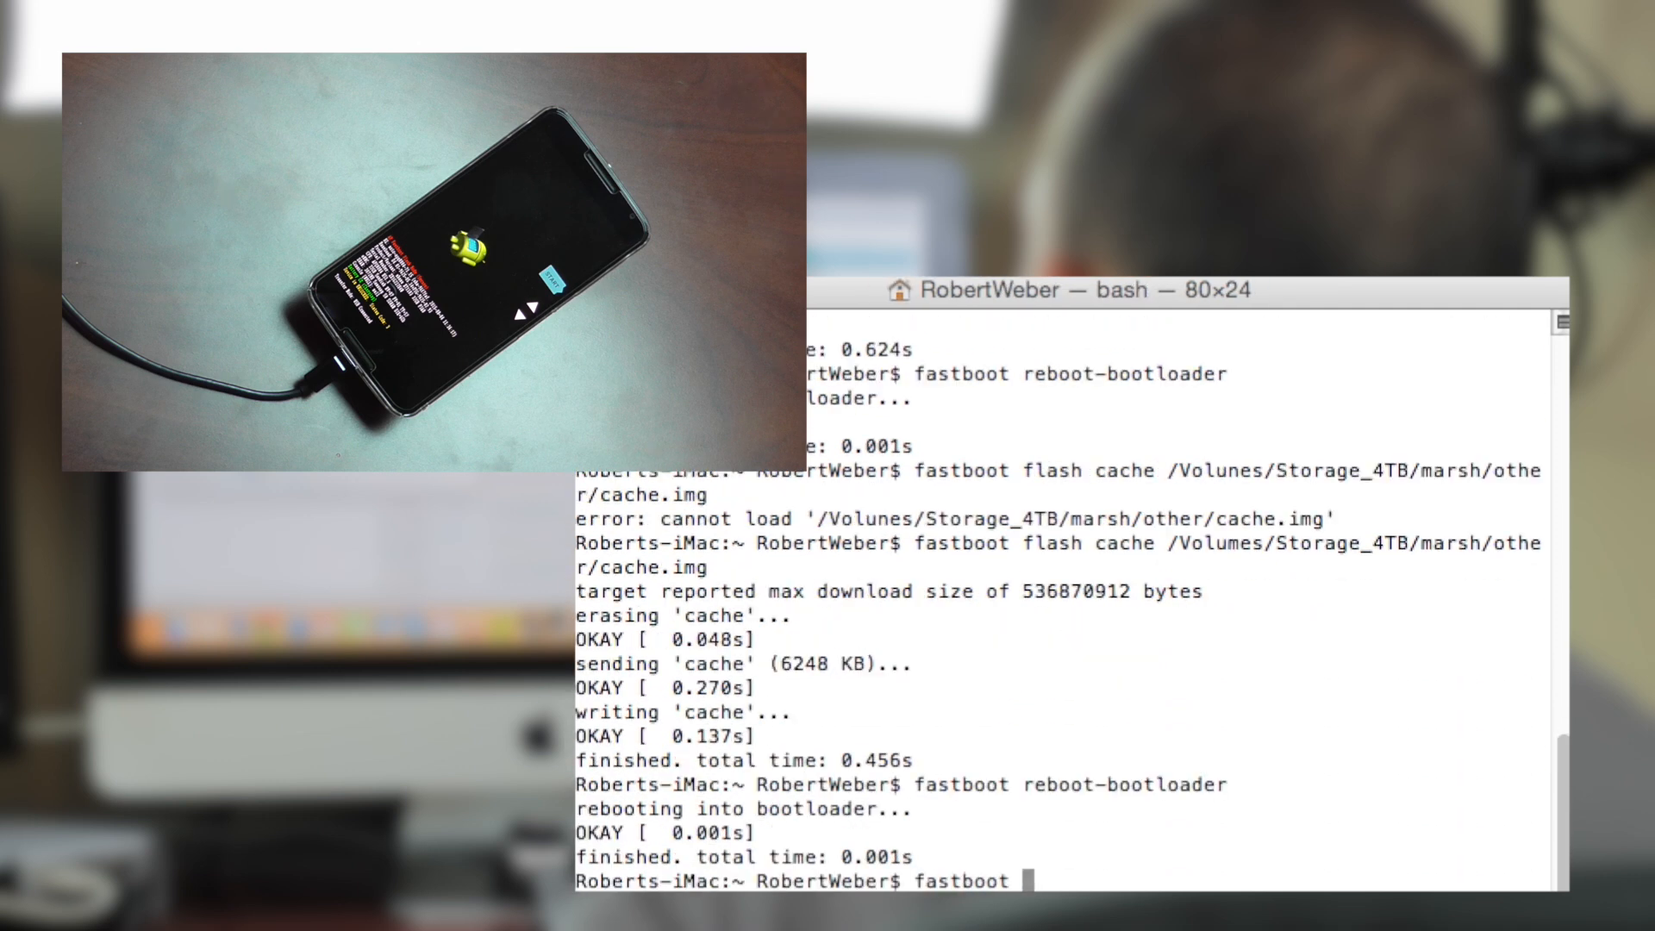
Step: Flash marsh/other/system.img and recovery.img, rebooting into the bootloader after each
text(flash system)
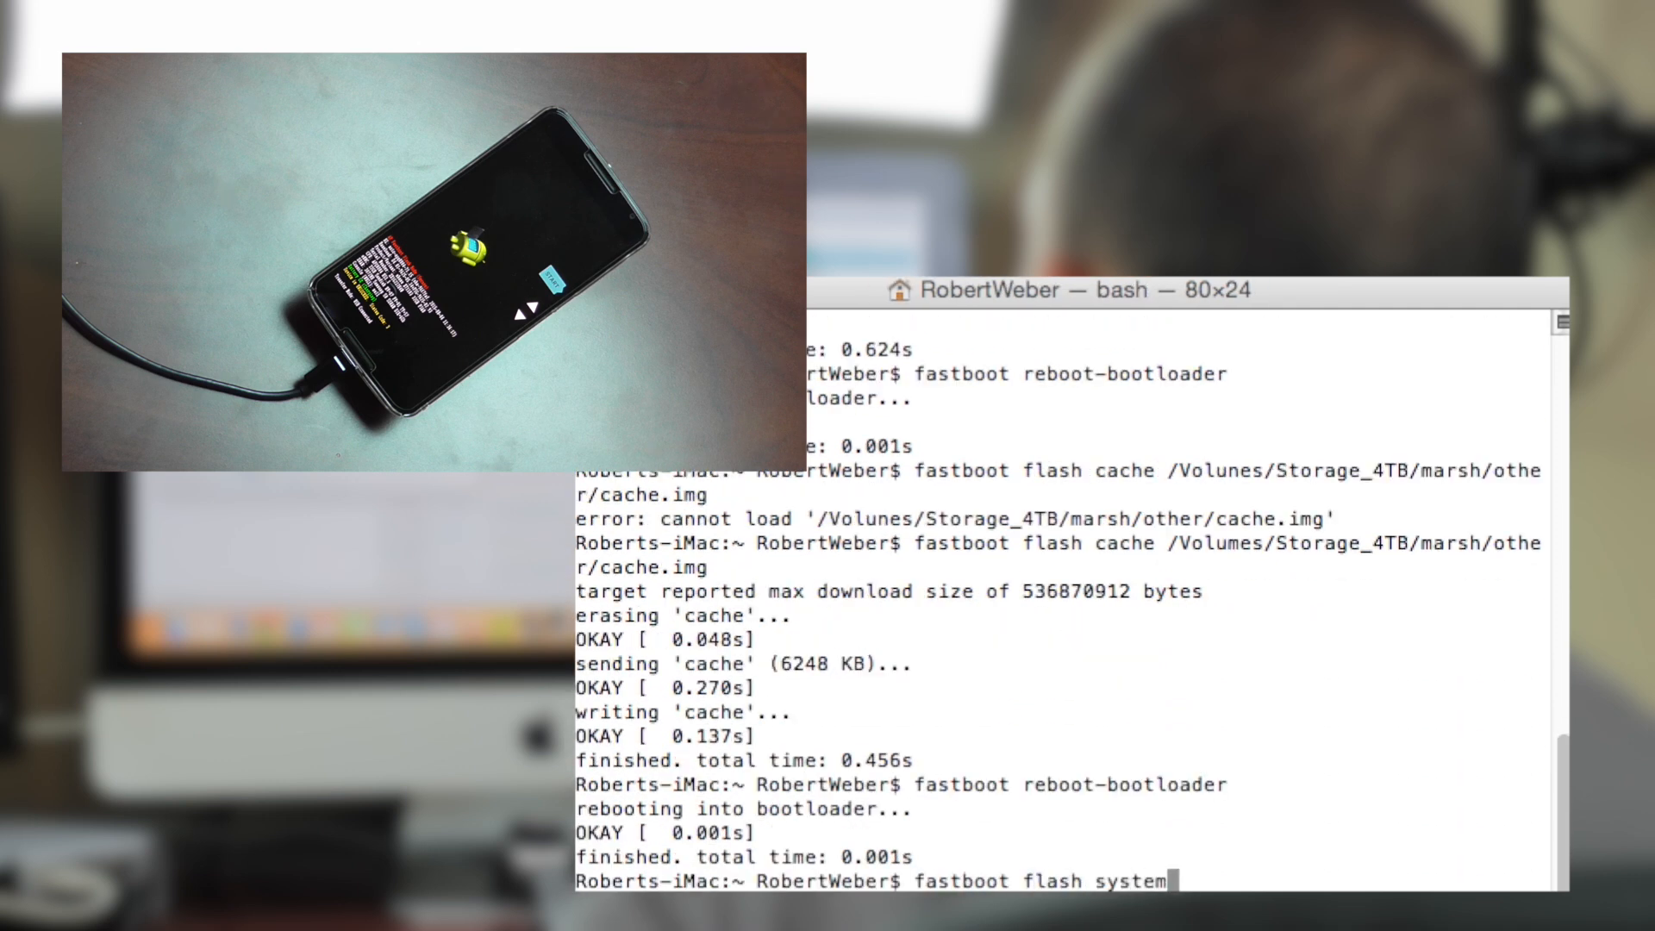
text(/Volumes/Storage_4TB/marsh/other/system.img)
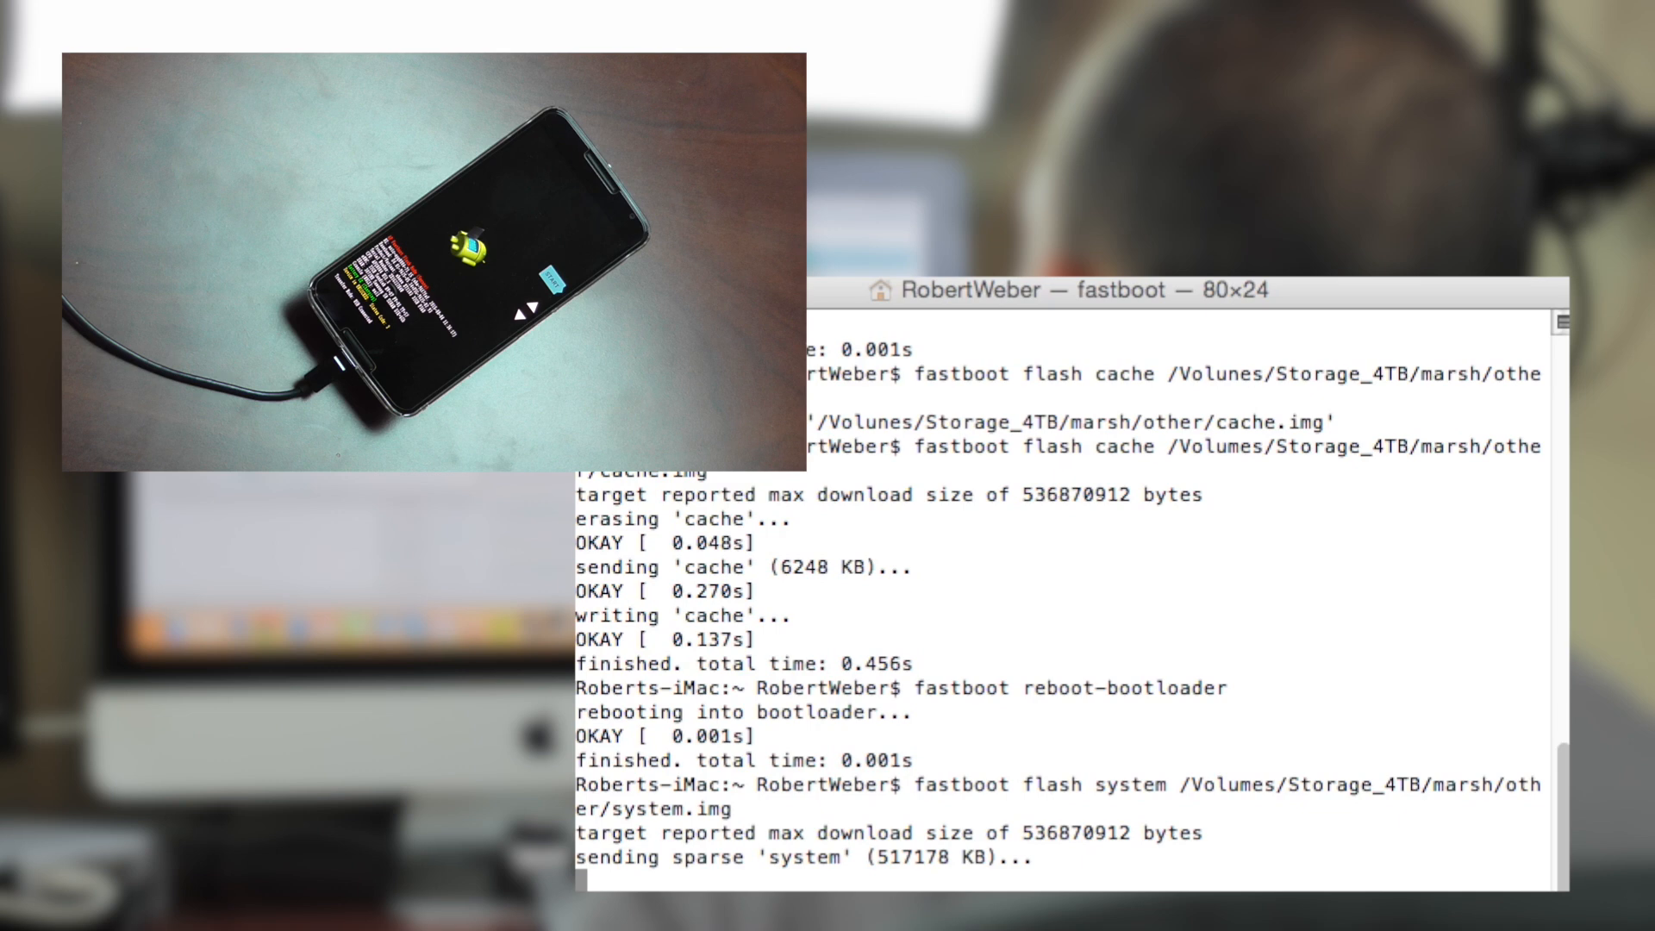
scroll(down, 3)
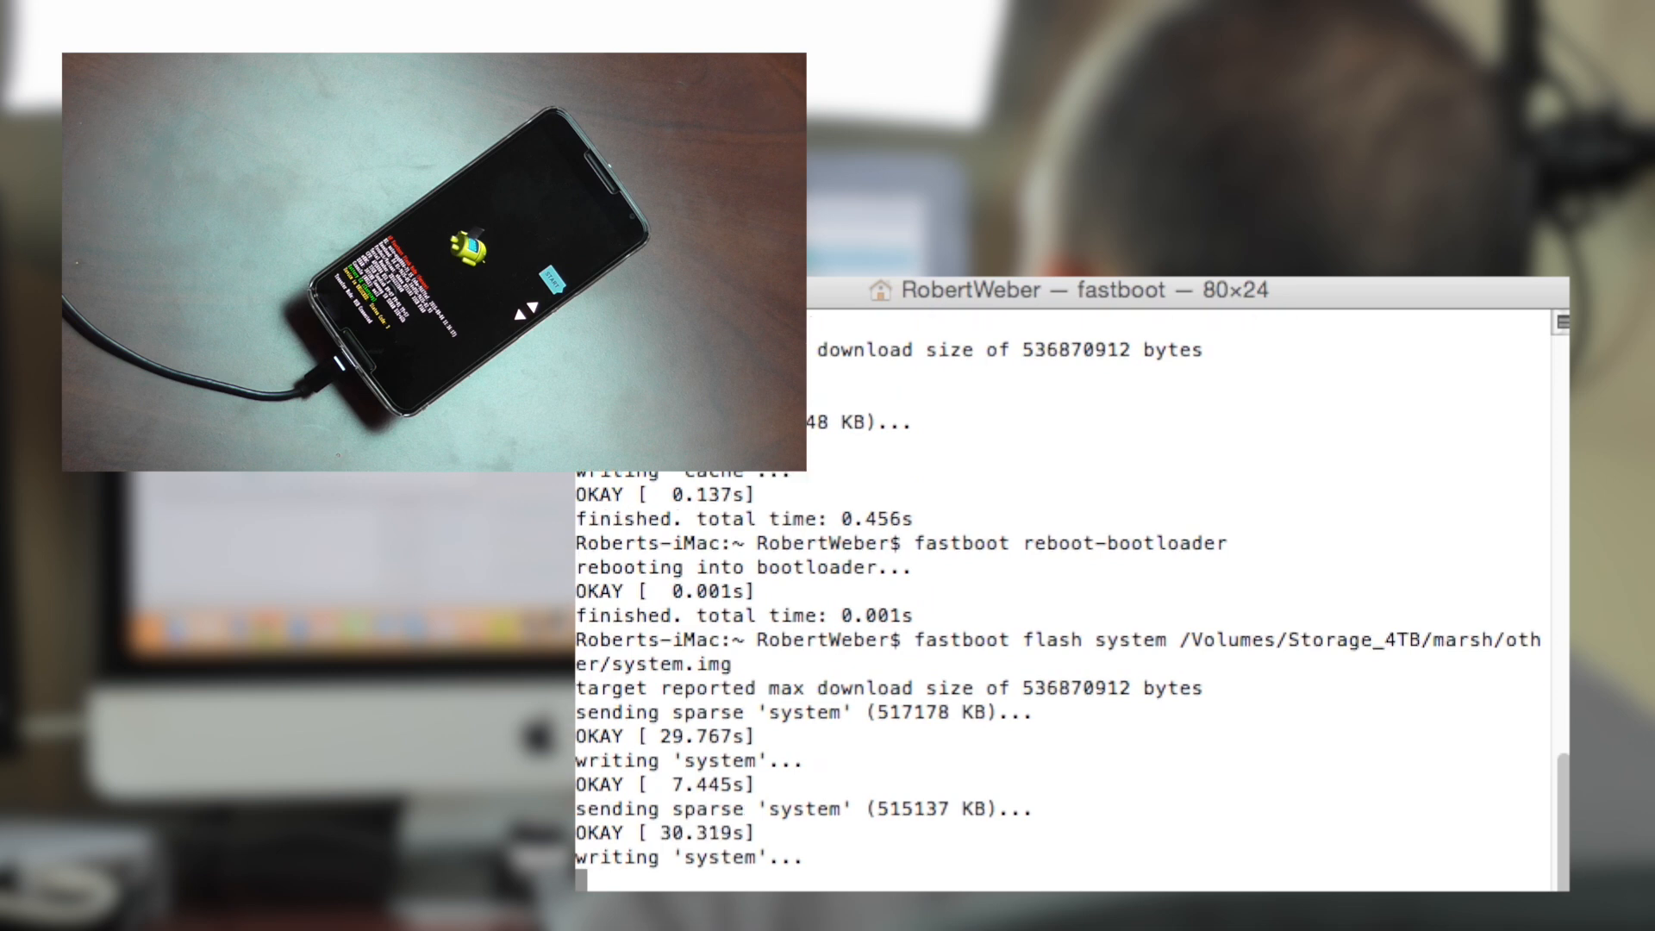
scroll(down, 3)
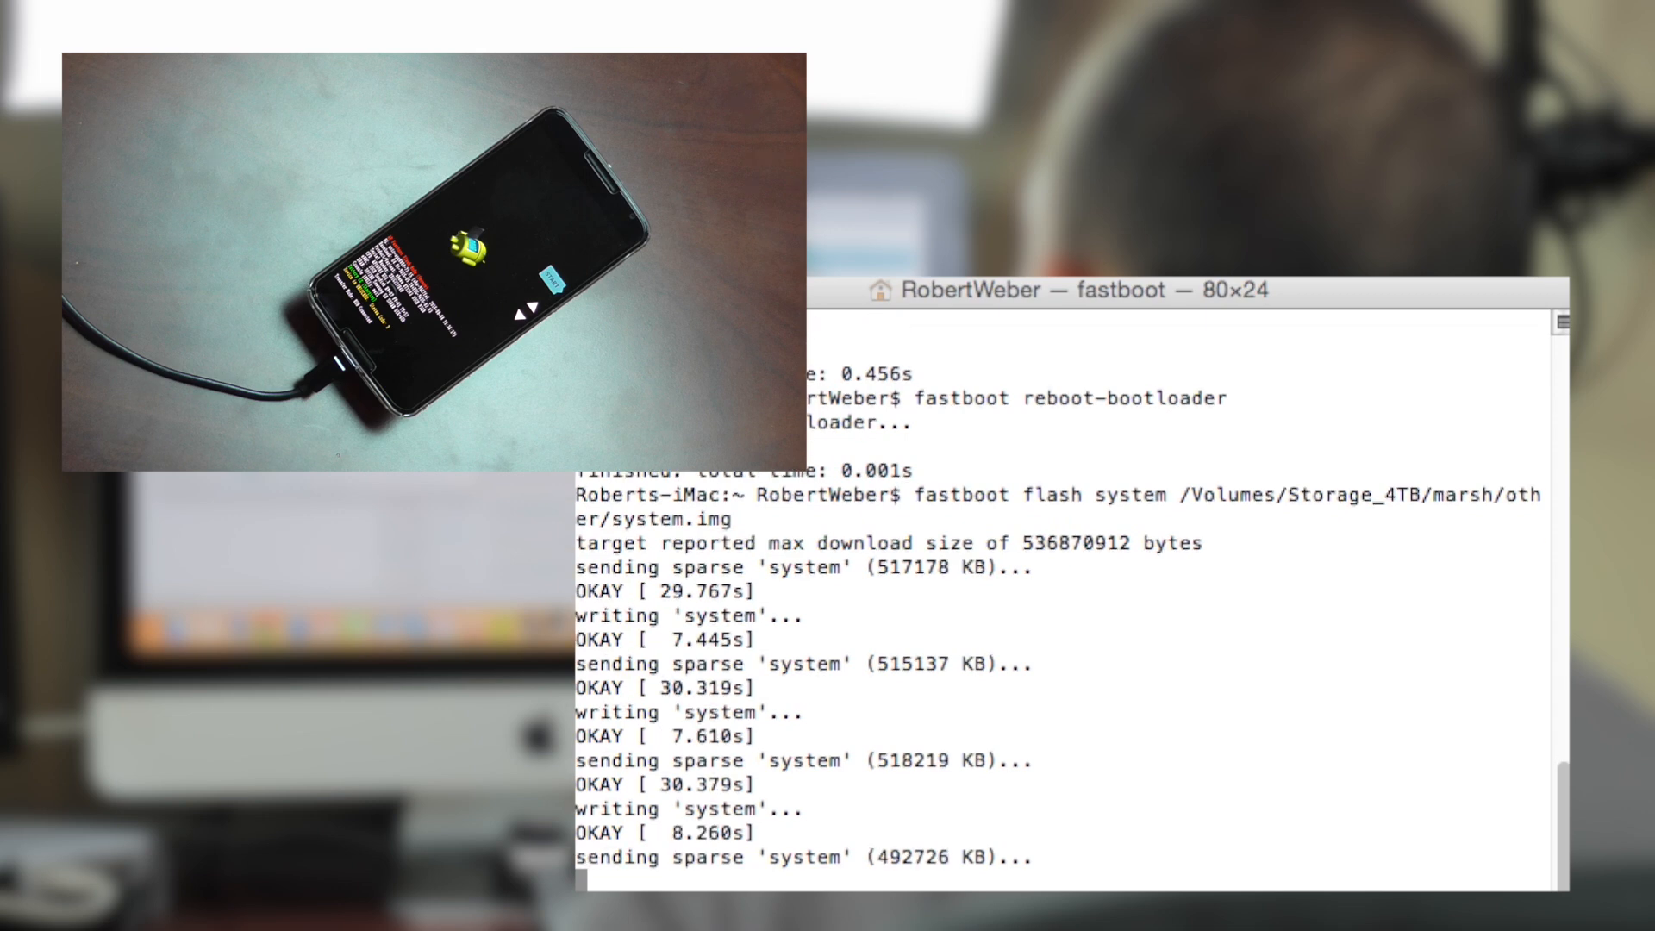
scroll(down, 3)
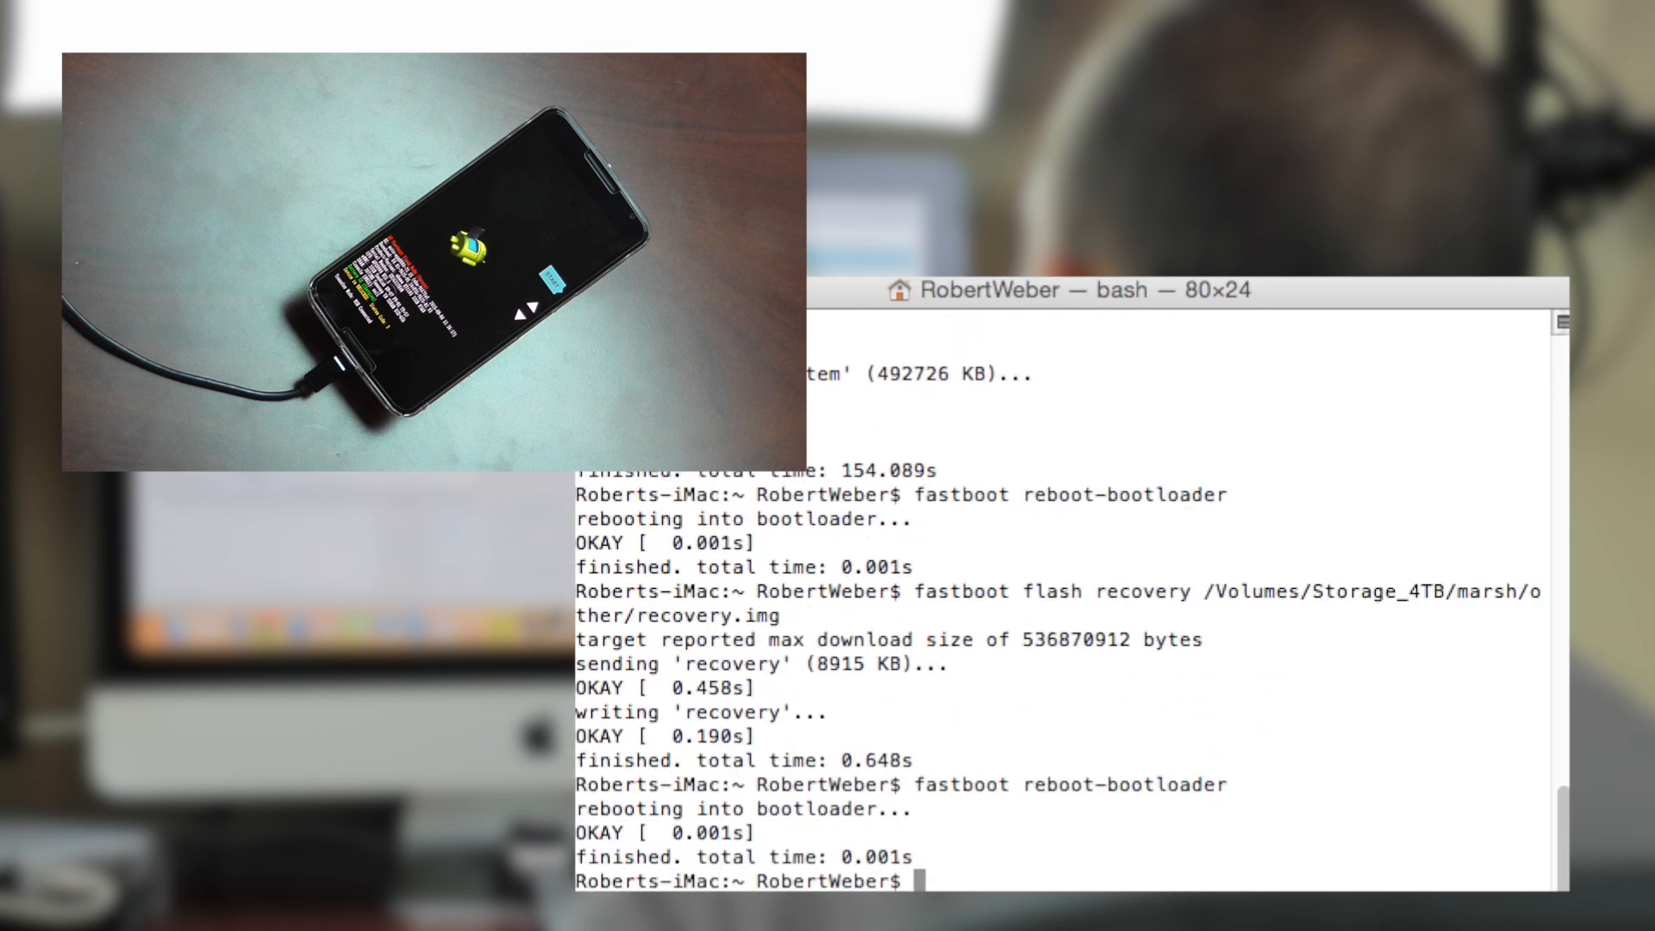
Step: Run 'fastboot reboot' to restart the phone normally
text(fast)
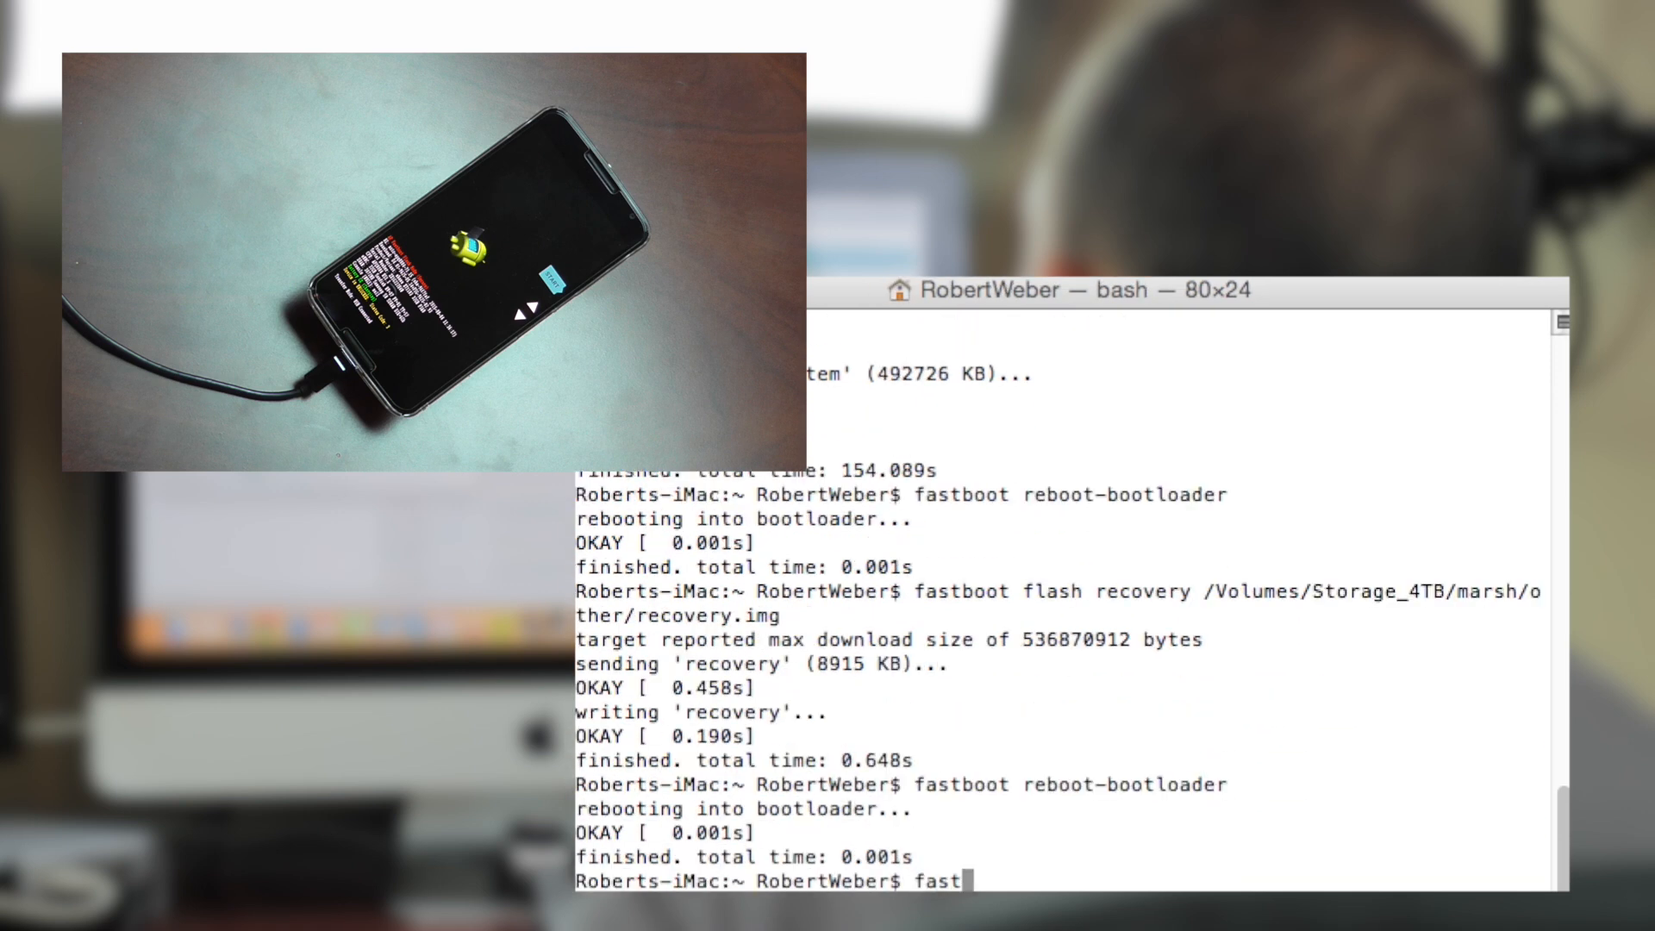
text(boot reboo)
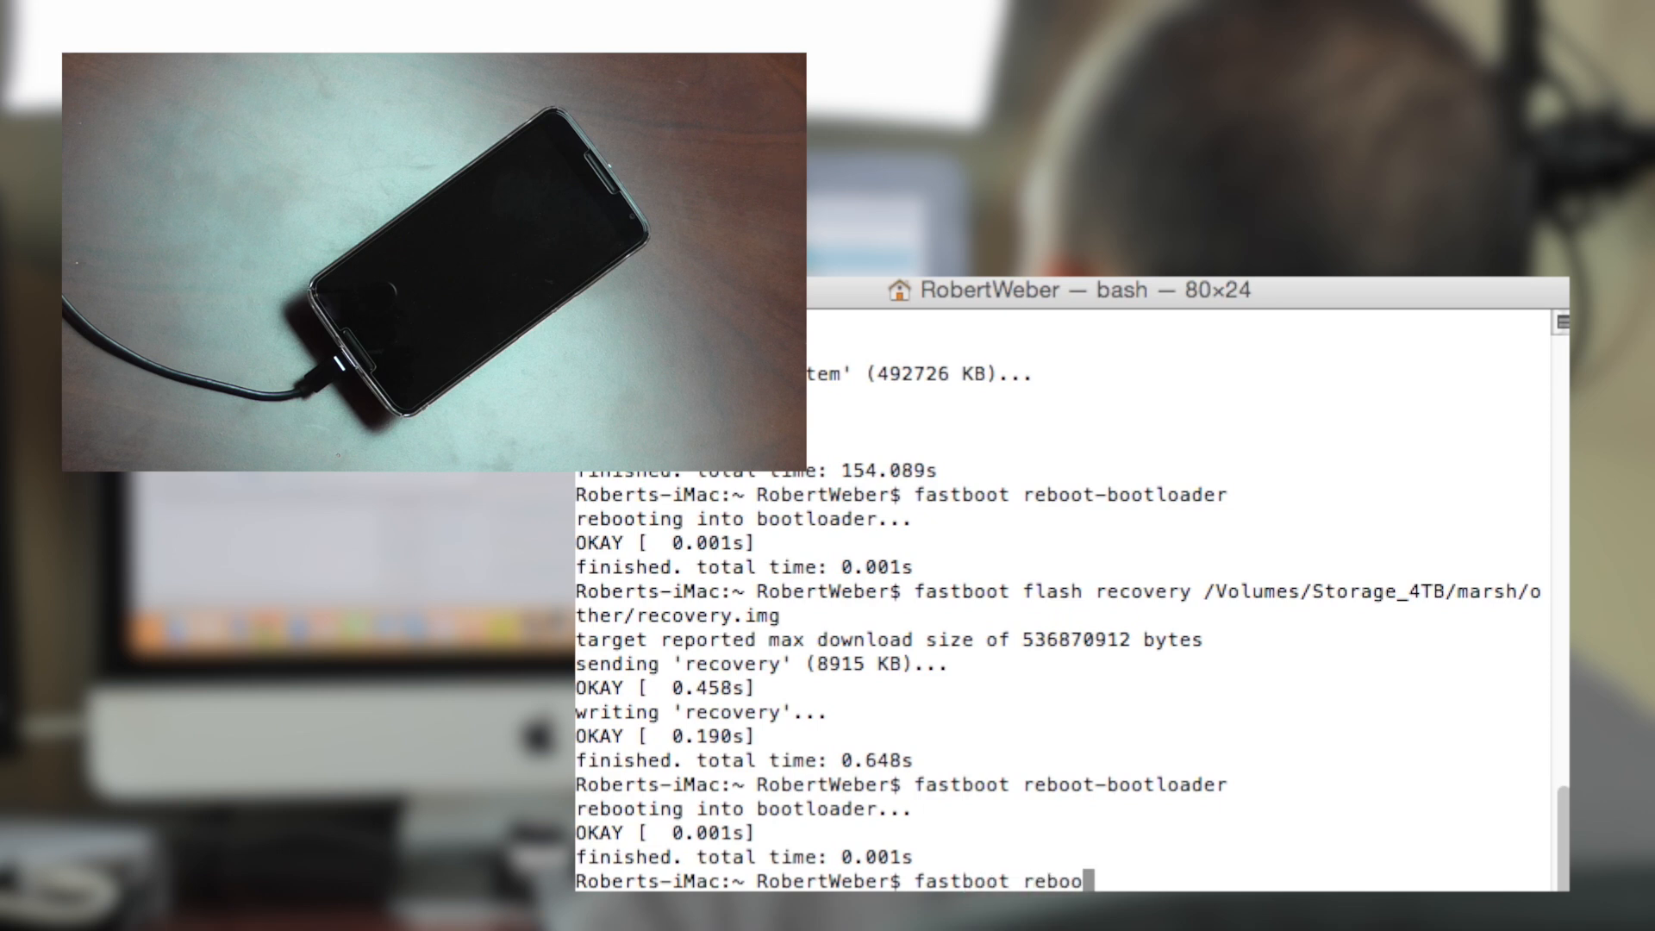
key(Return)
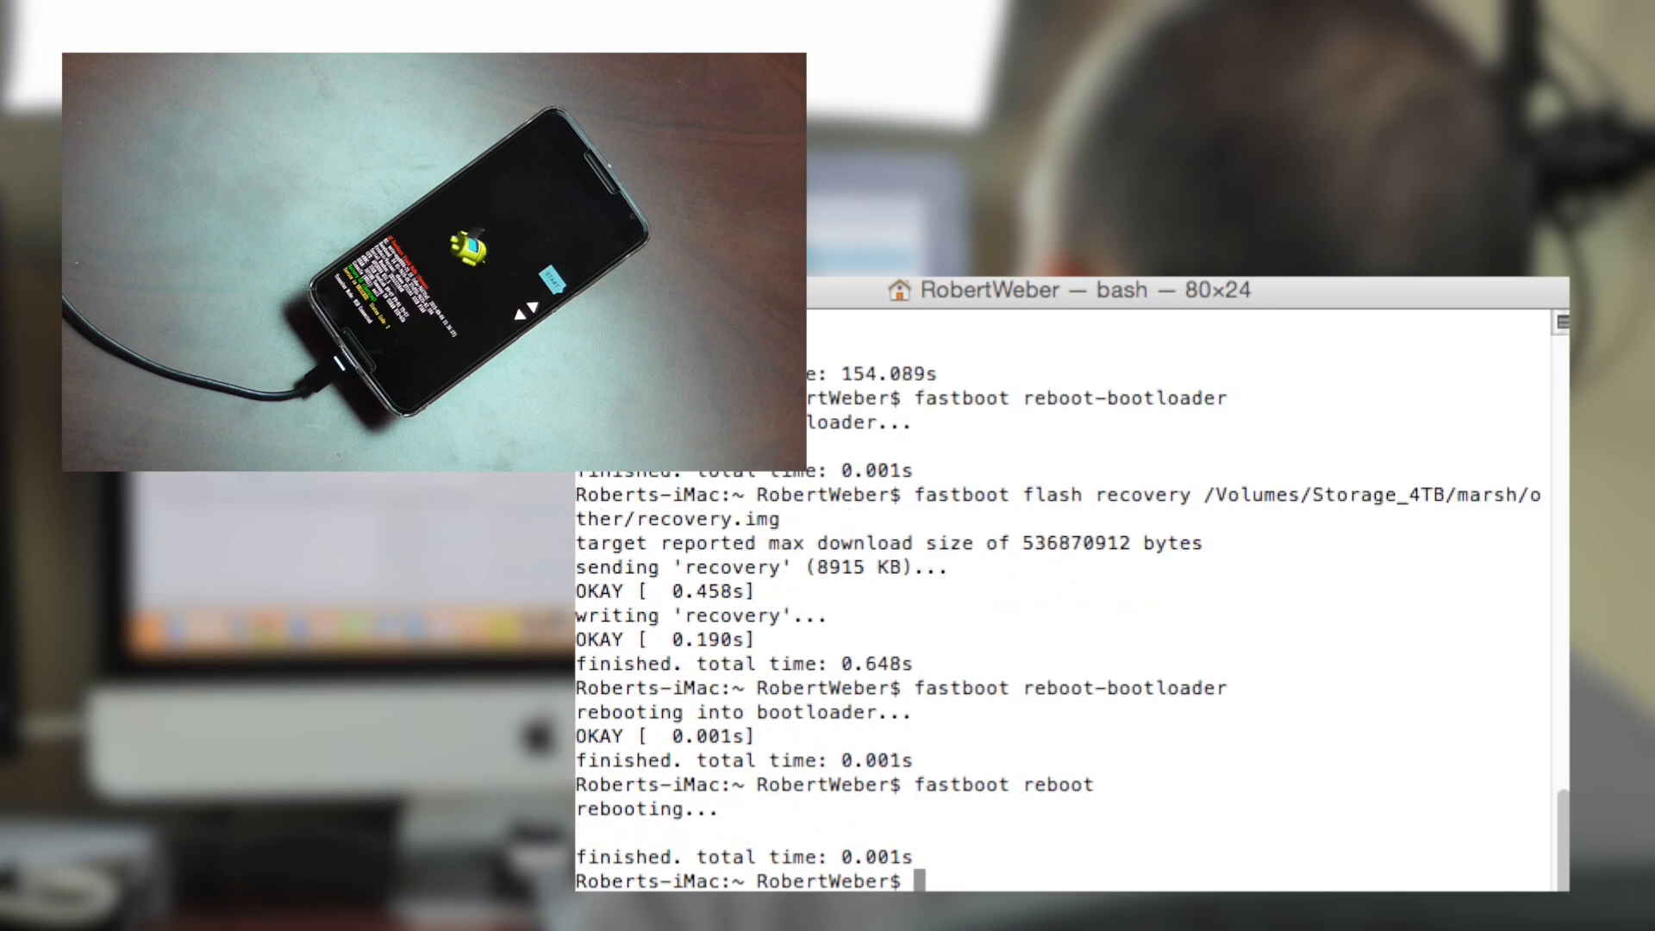